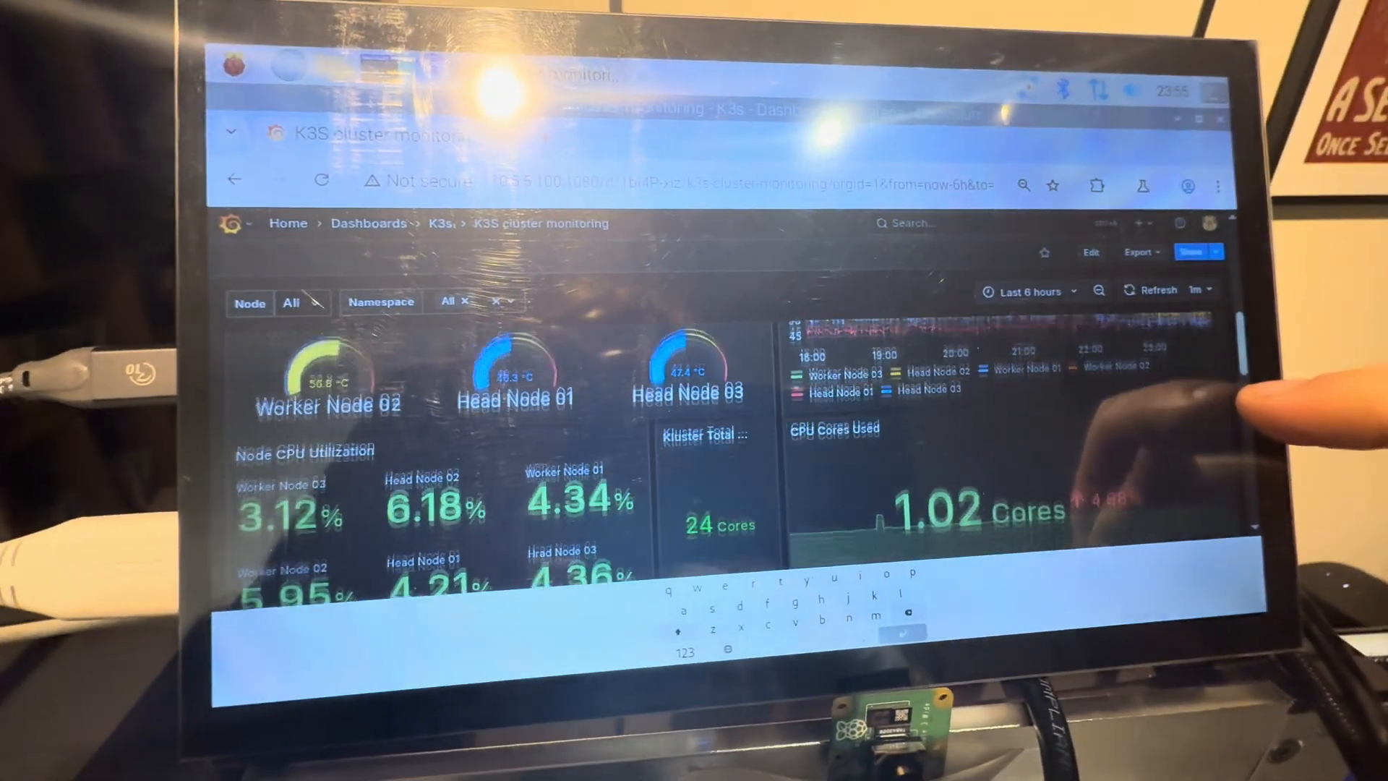
pyautogui.scroll(-3)
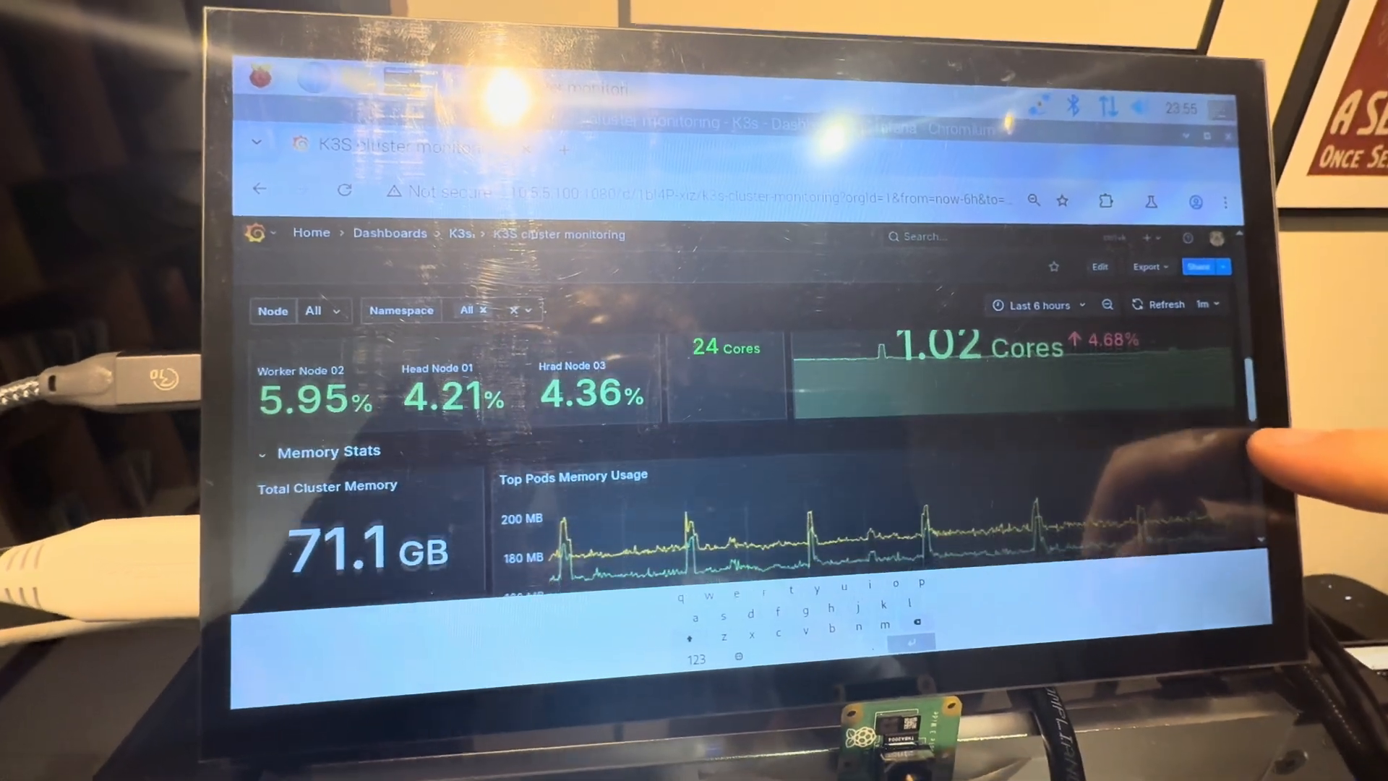
pyautogui.scroll(-3)
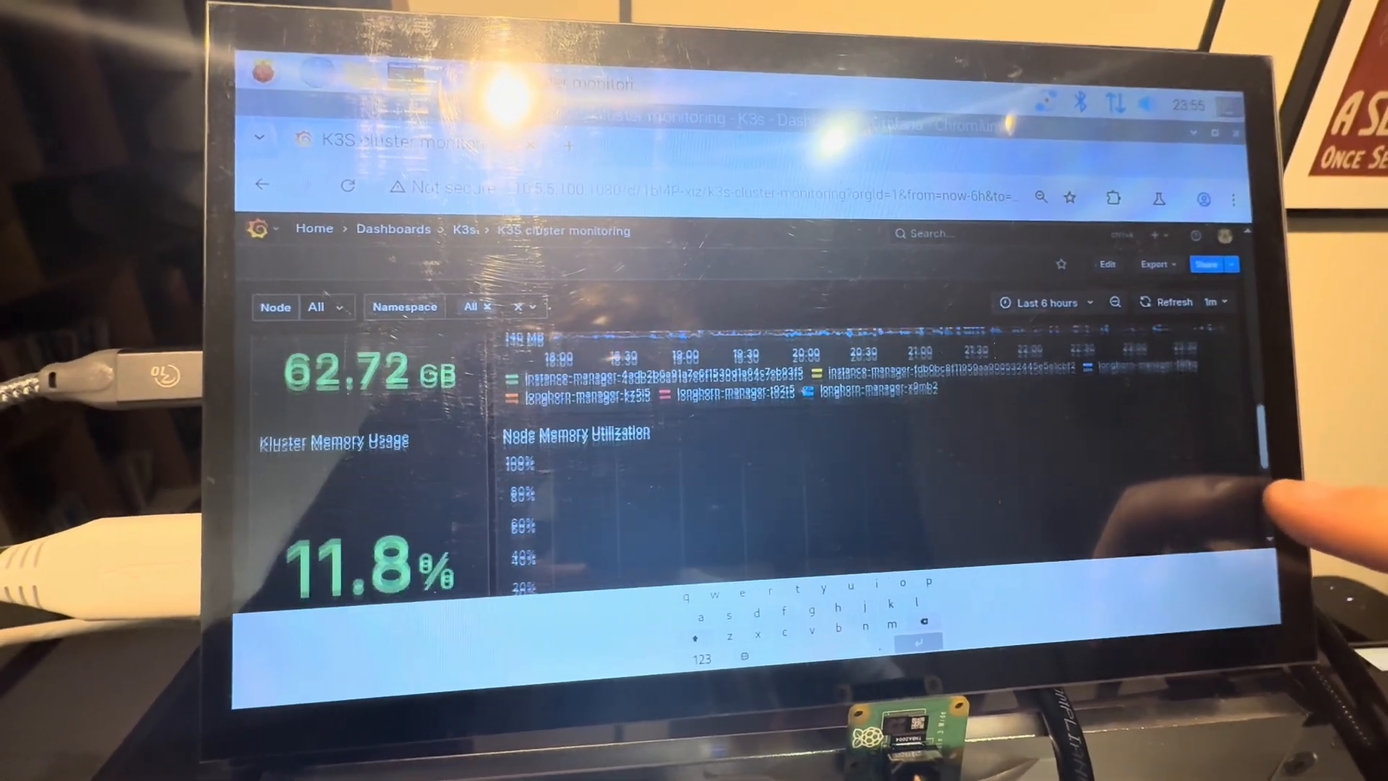